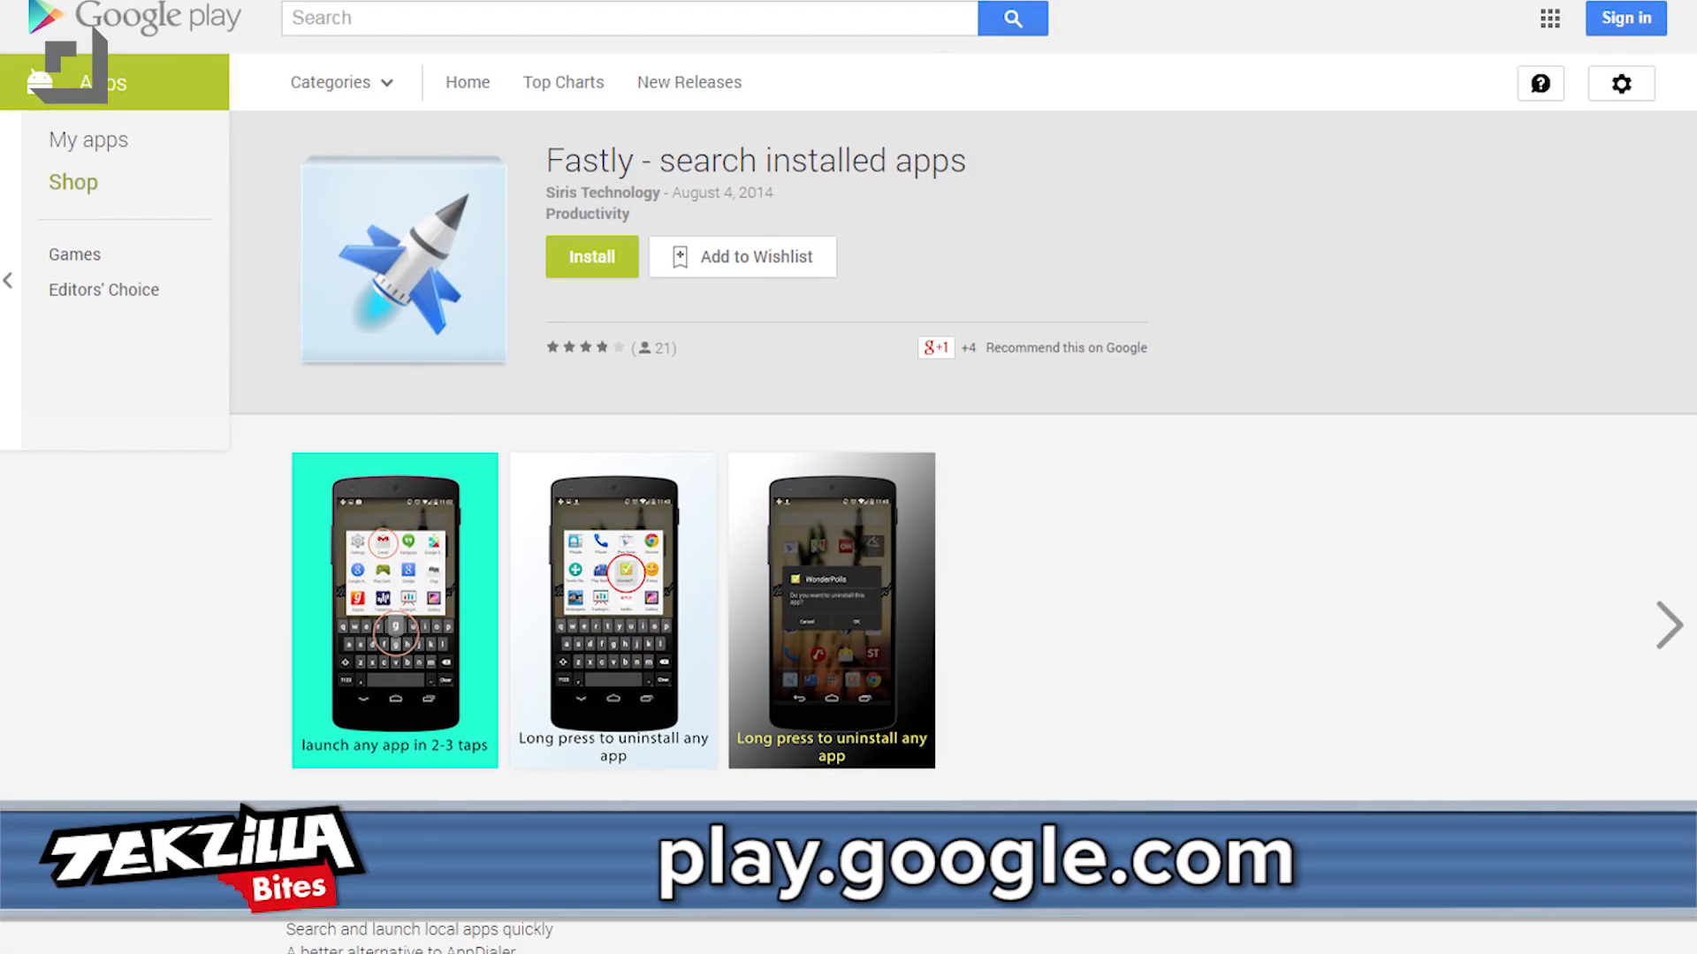
Search installed apps in Fastly for "twi" and select the Twitter result
scroll("down", 3)
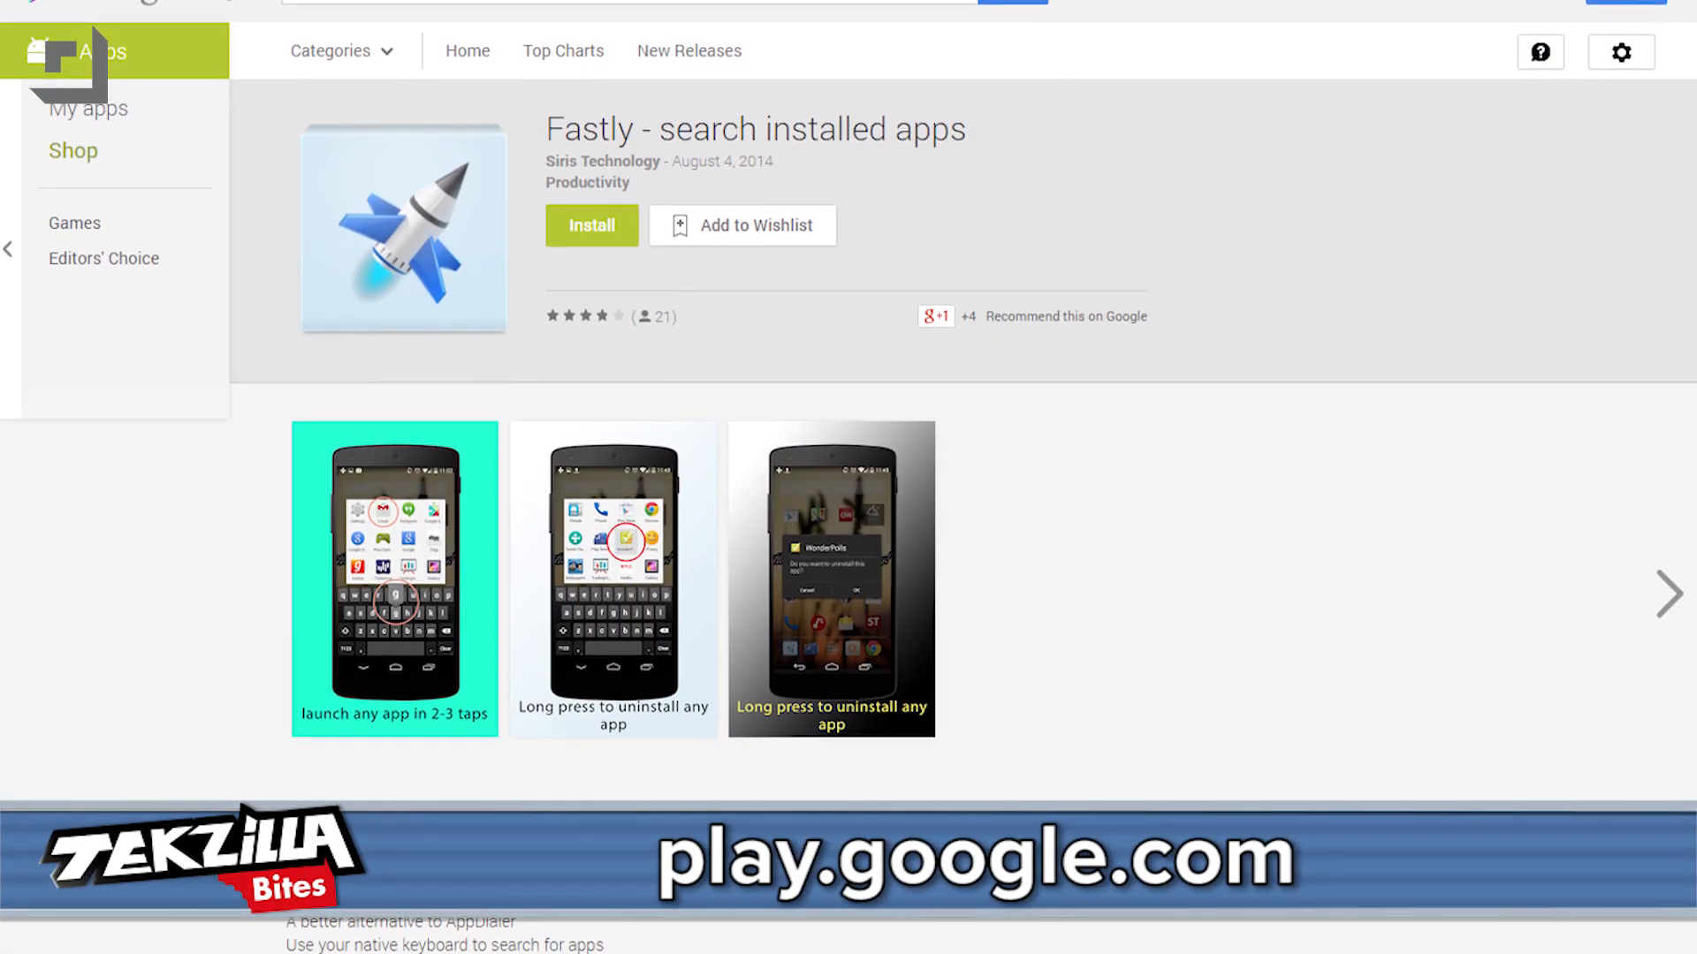
scroll("down", 3)
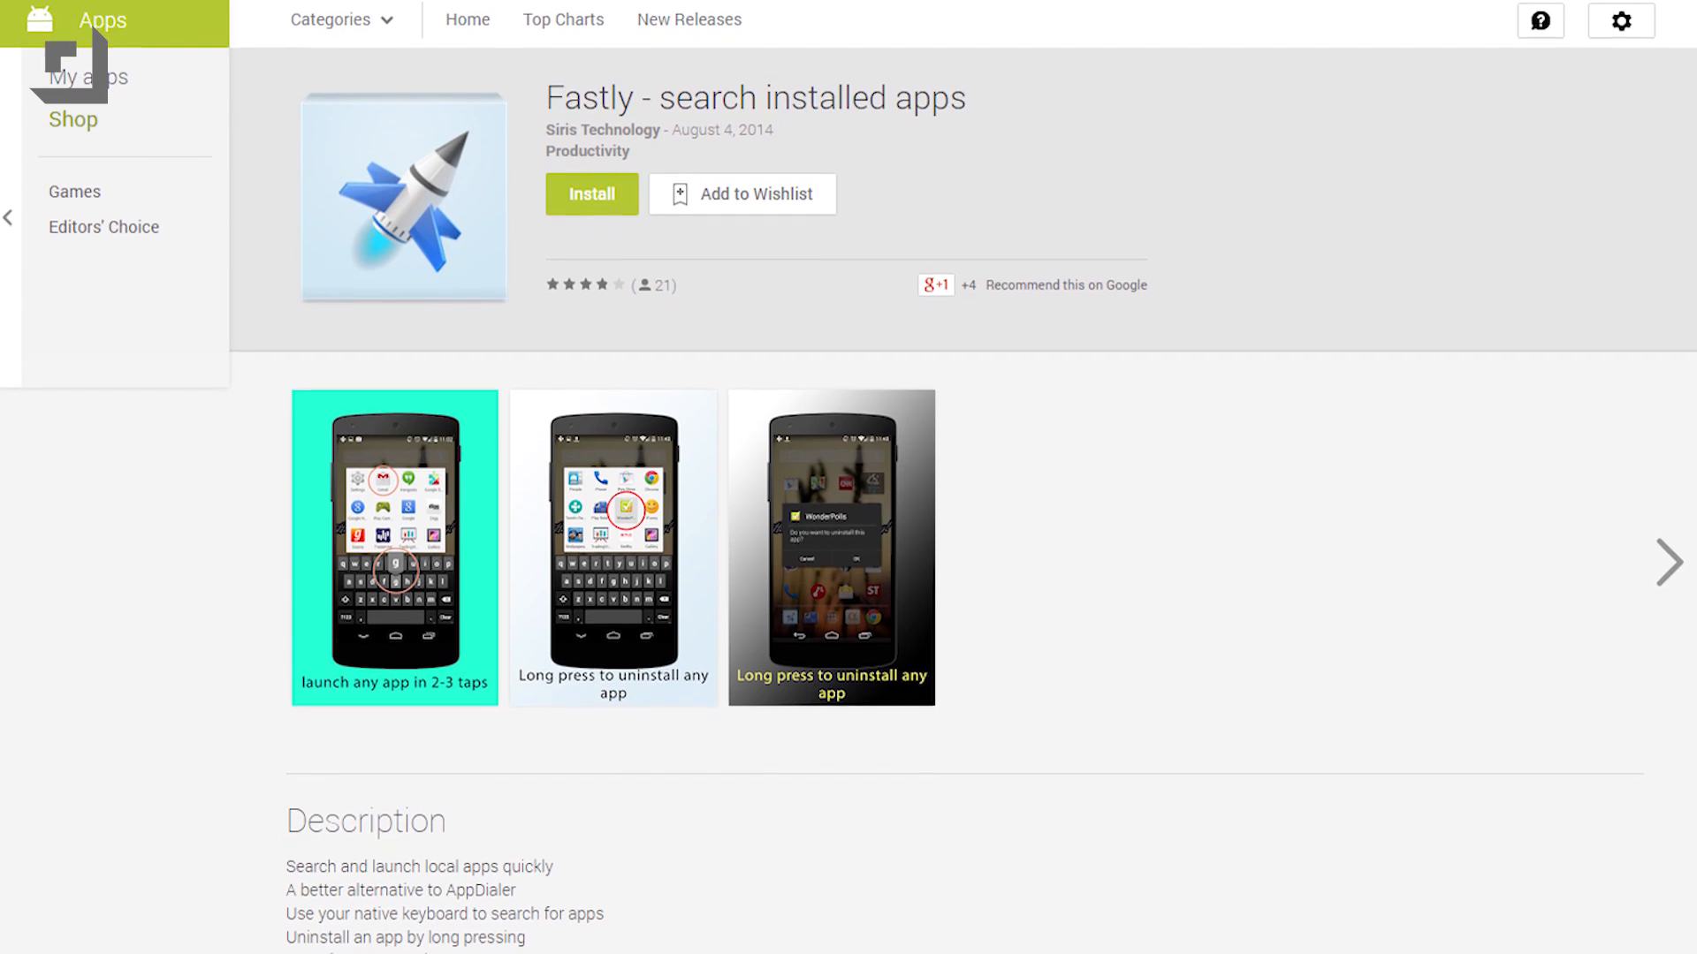
scroll("down", 3)
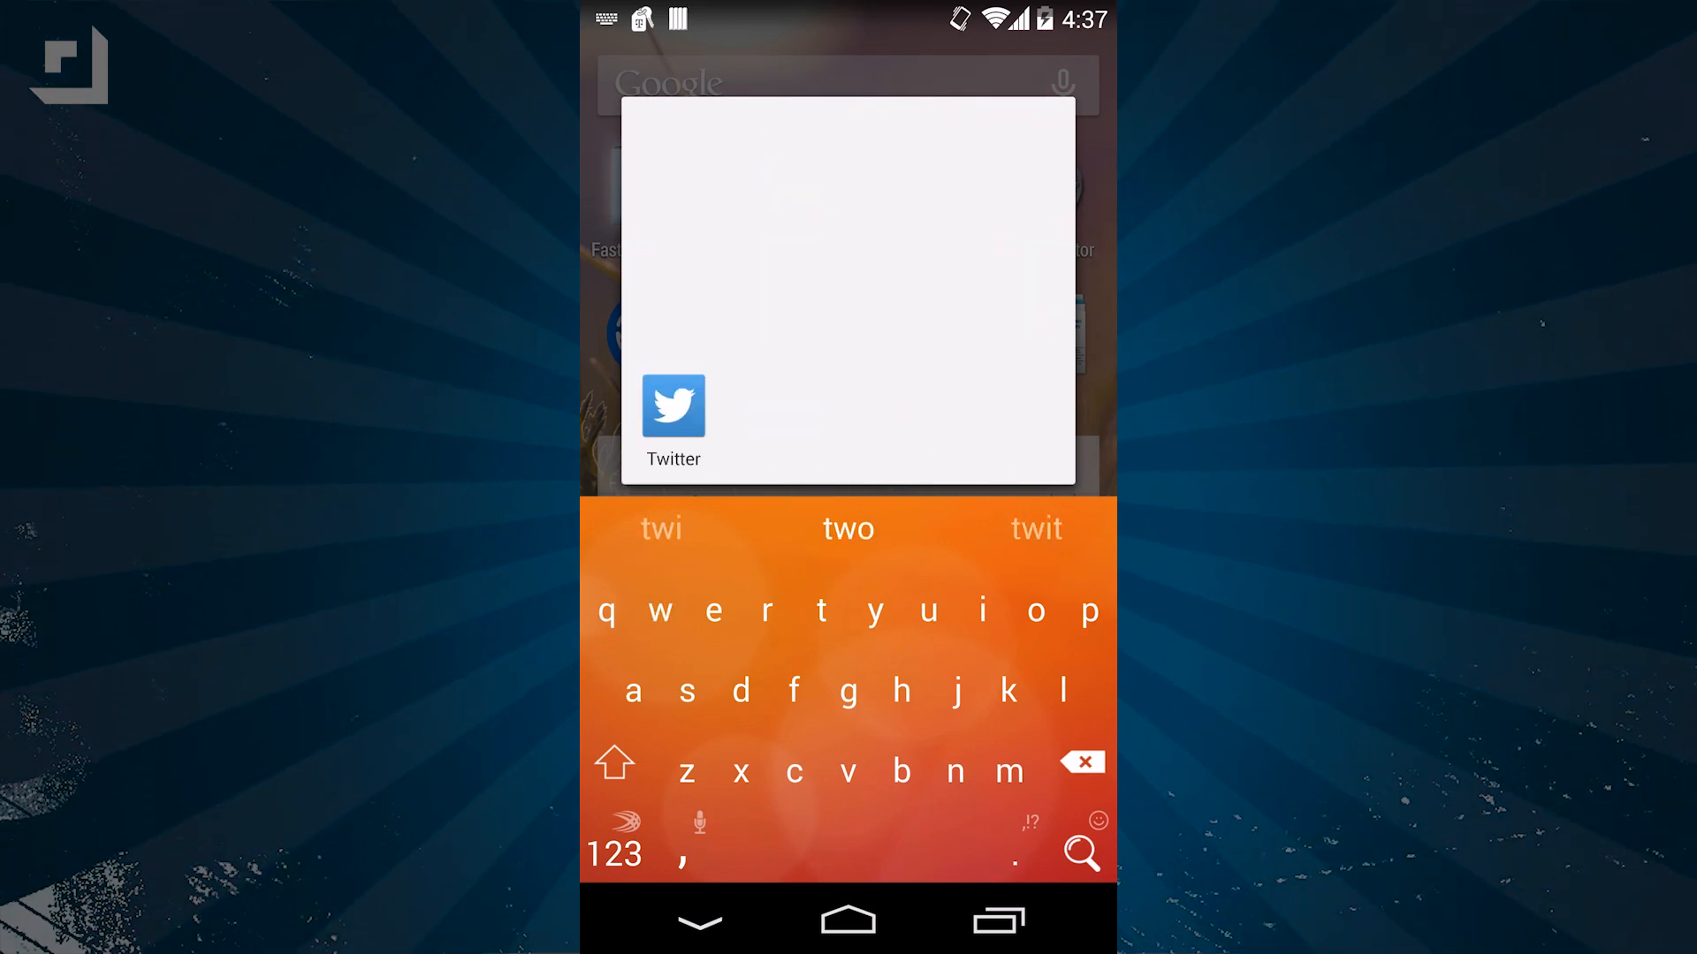
left_click(672, 407)
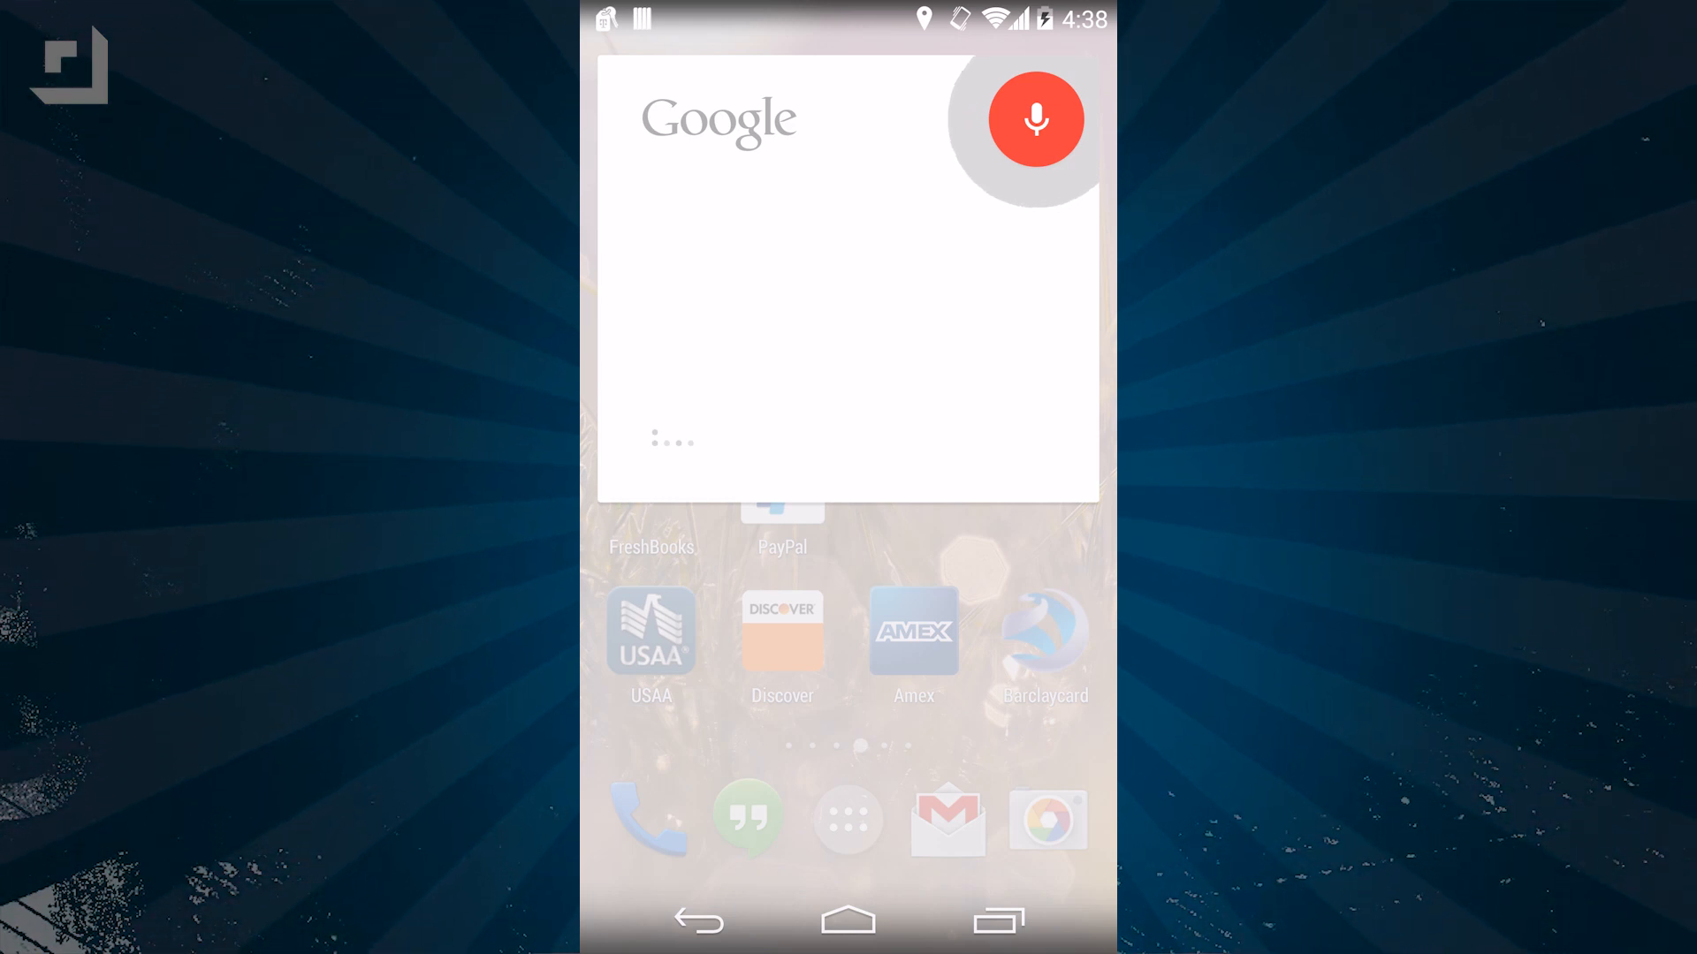
Start Google voice search from the home-screen search widget's microphone
left_click(1037, 119)
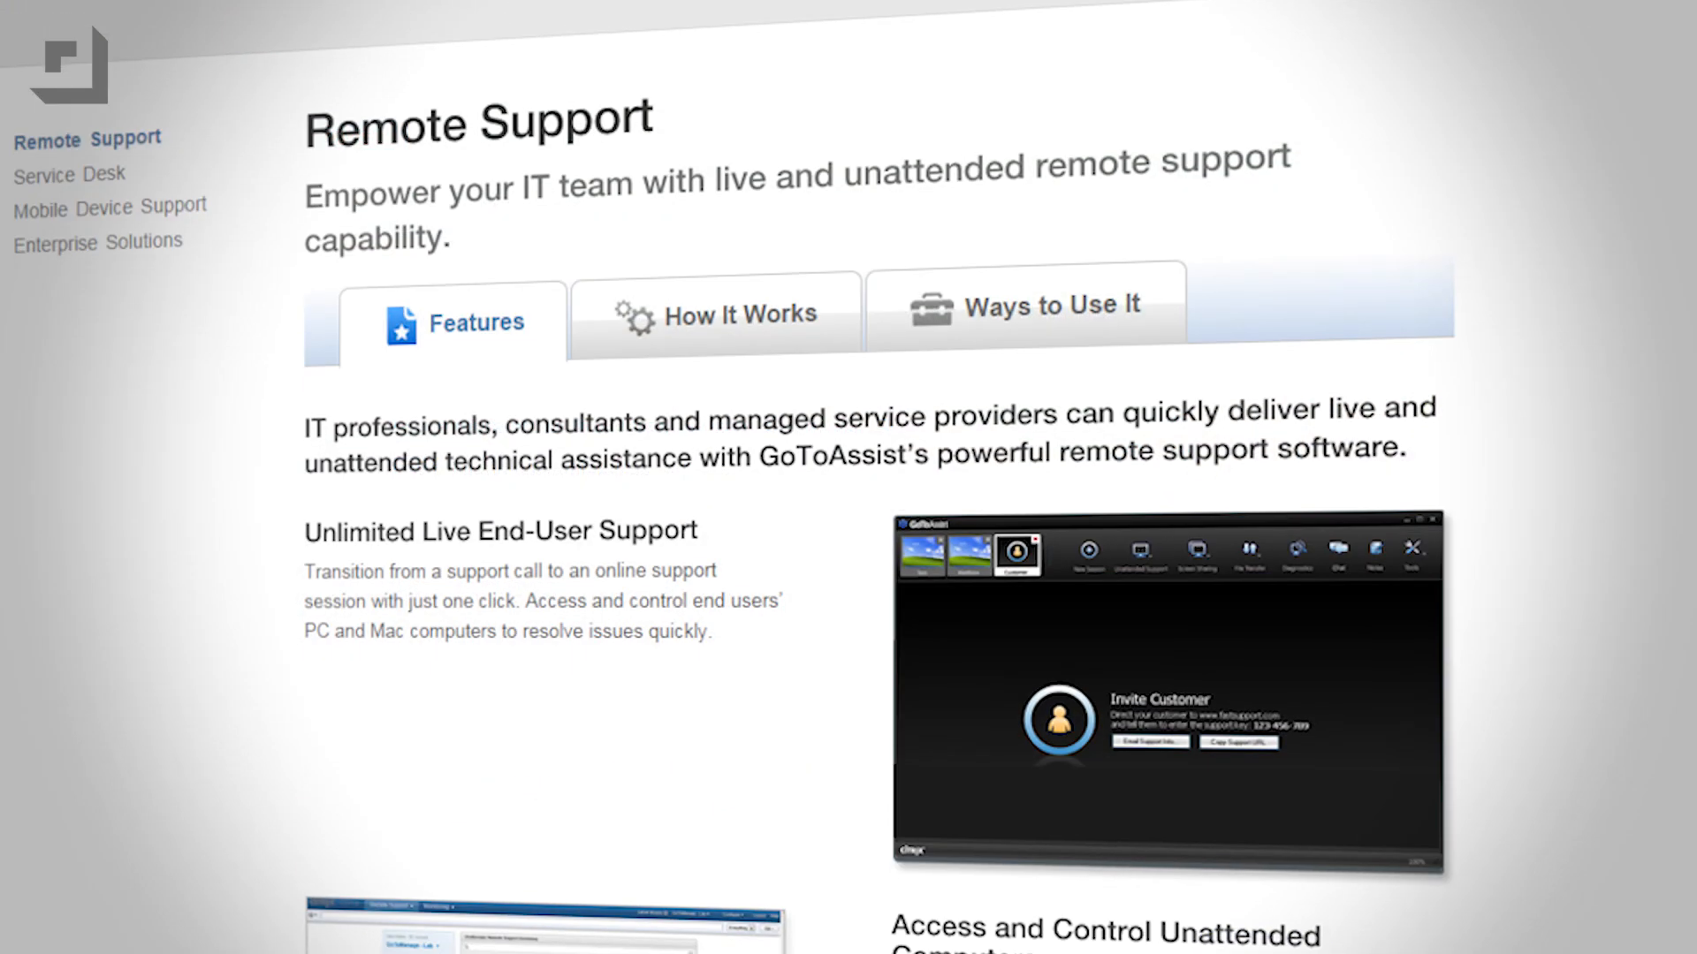
Scroll GoToAssist's Remote Support page down to the one-click support session walkthrough
scroll("down", 3)
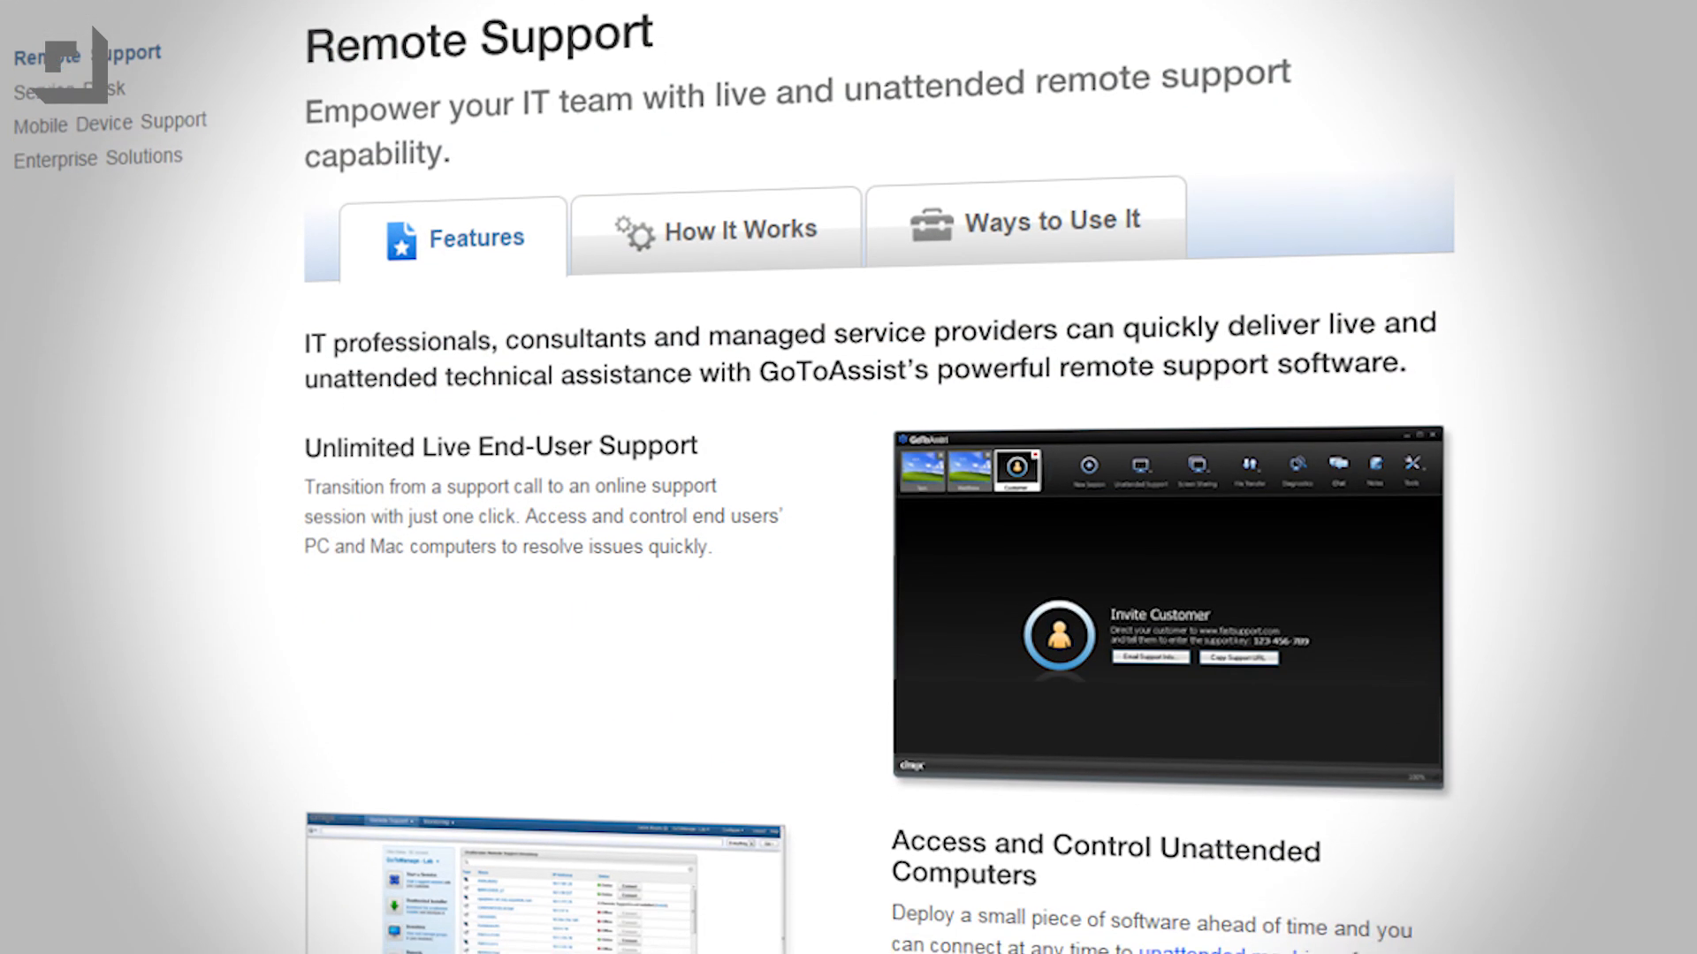
scroll("down", 3)
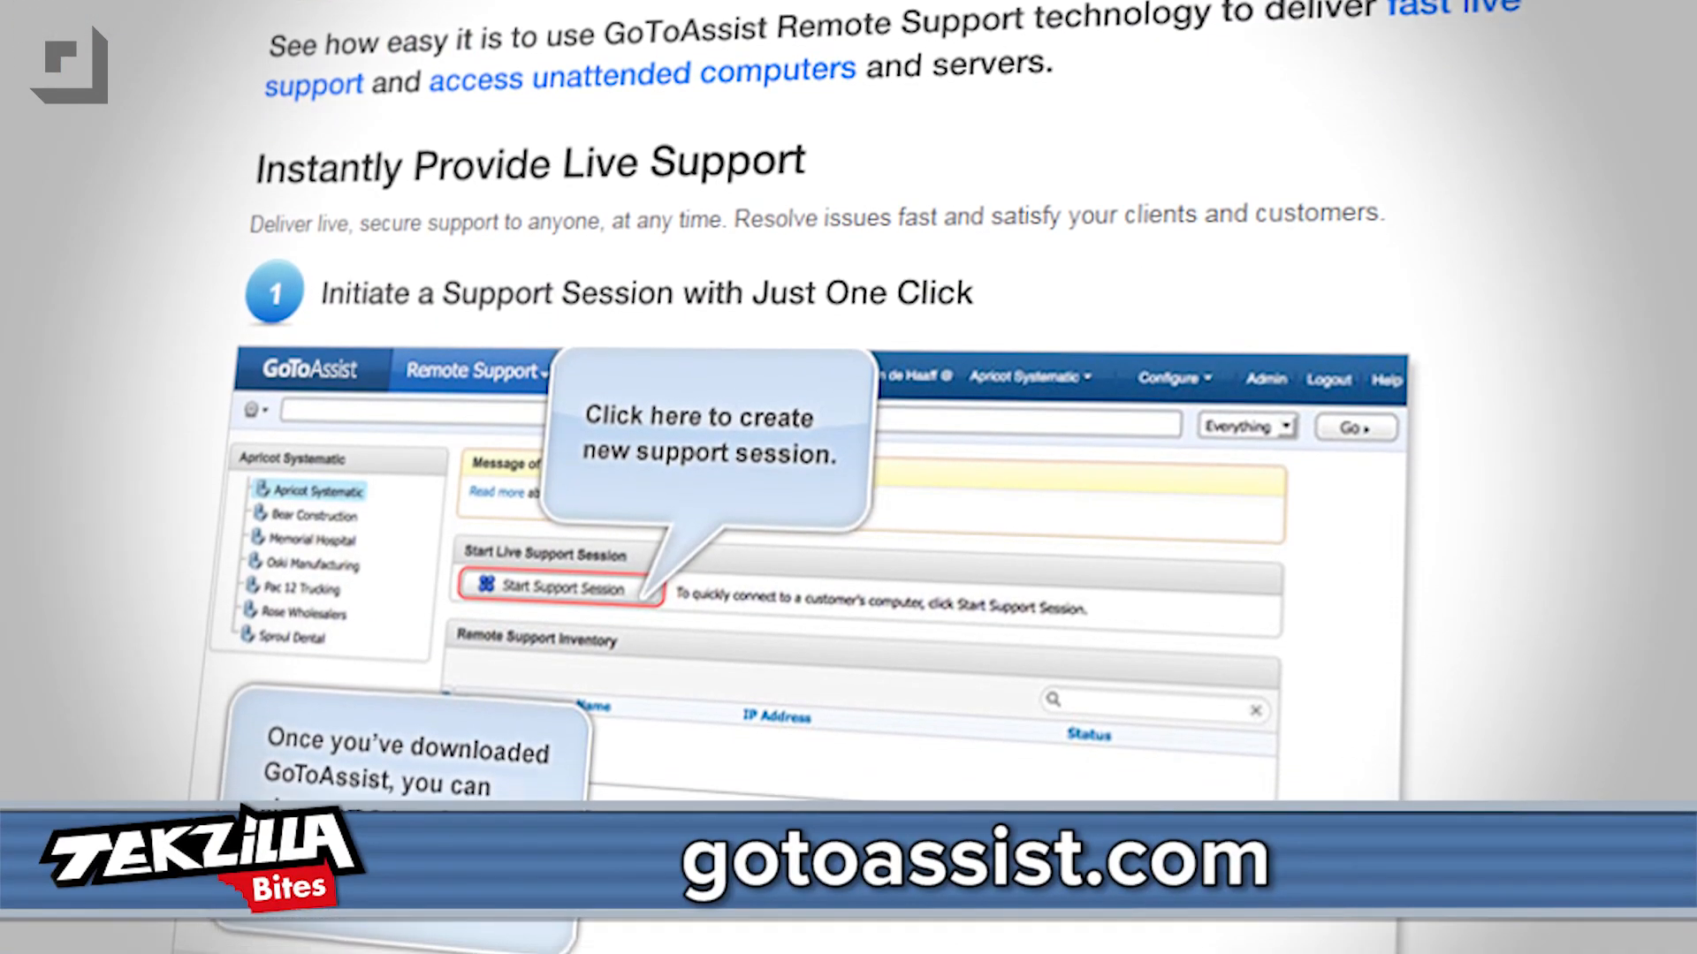
scroll("down", 3)
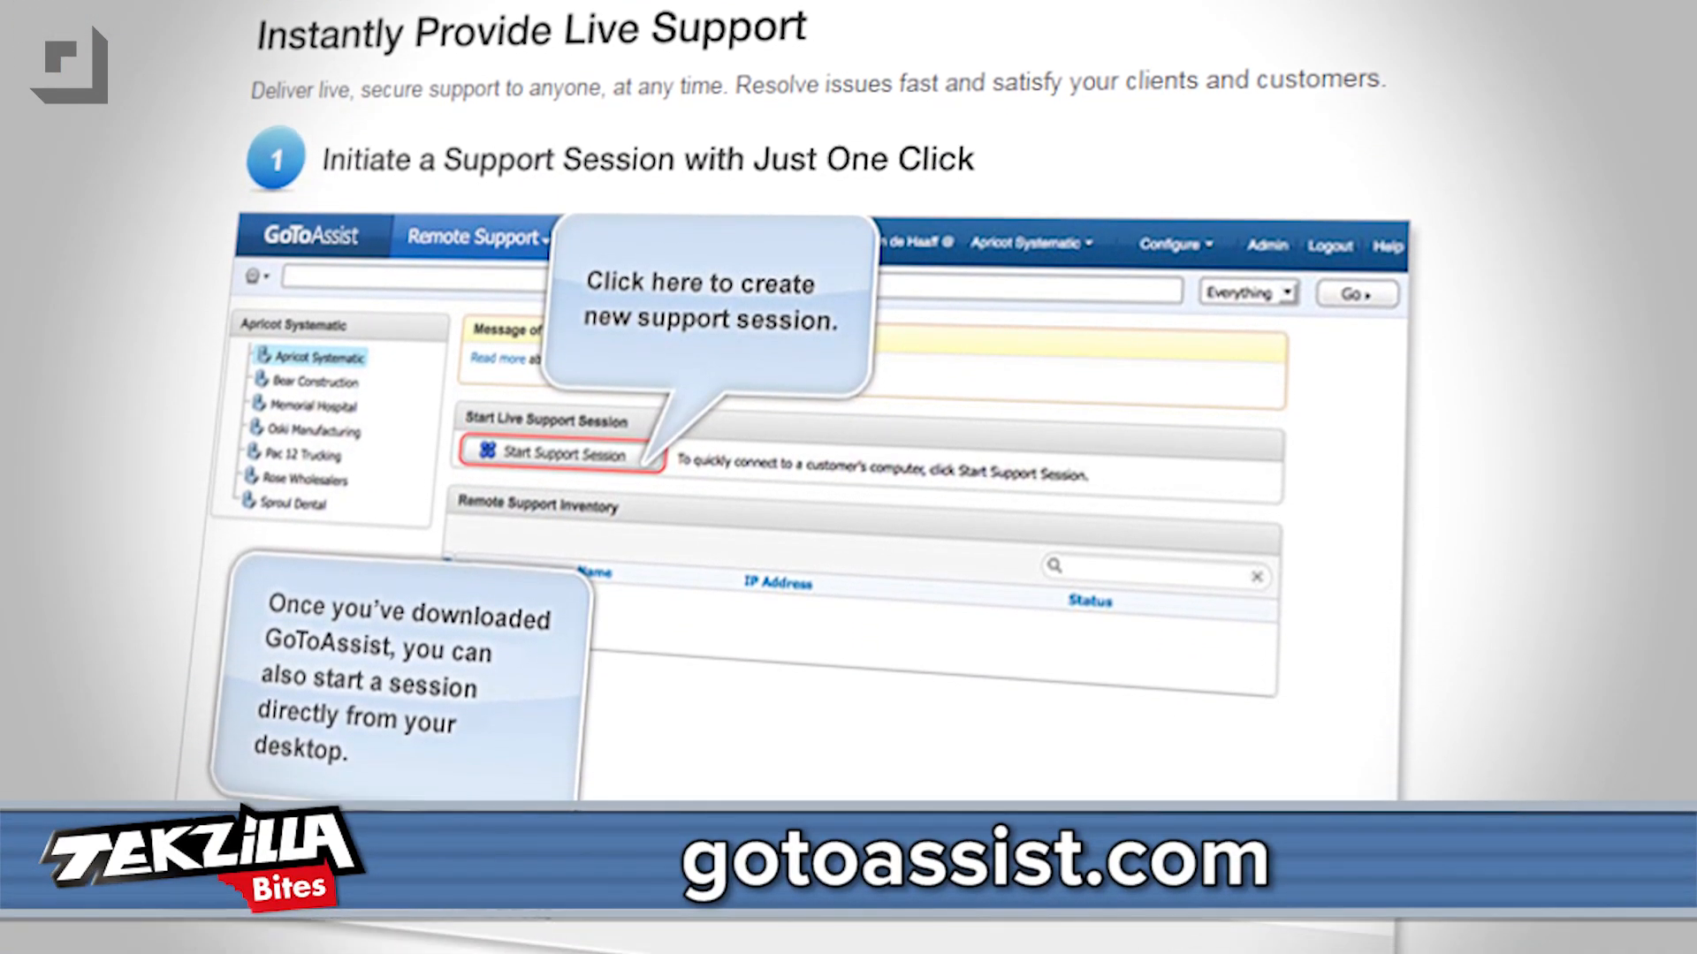